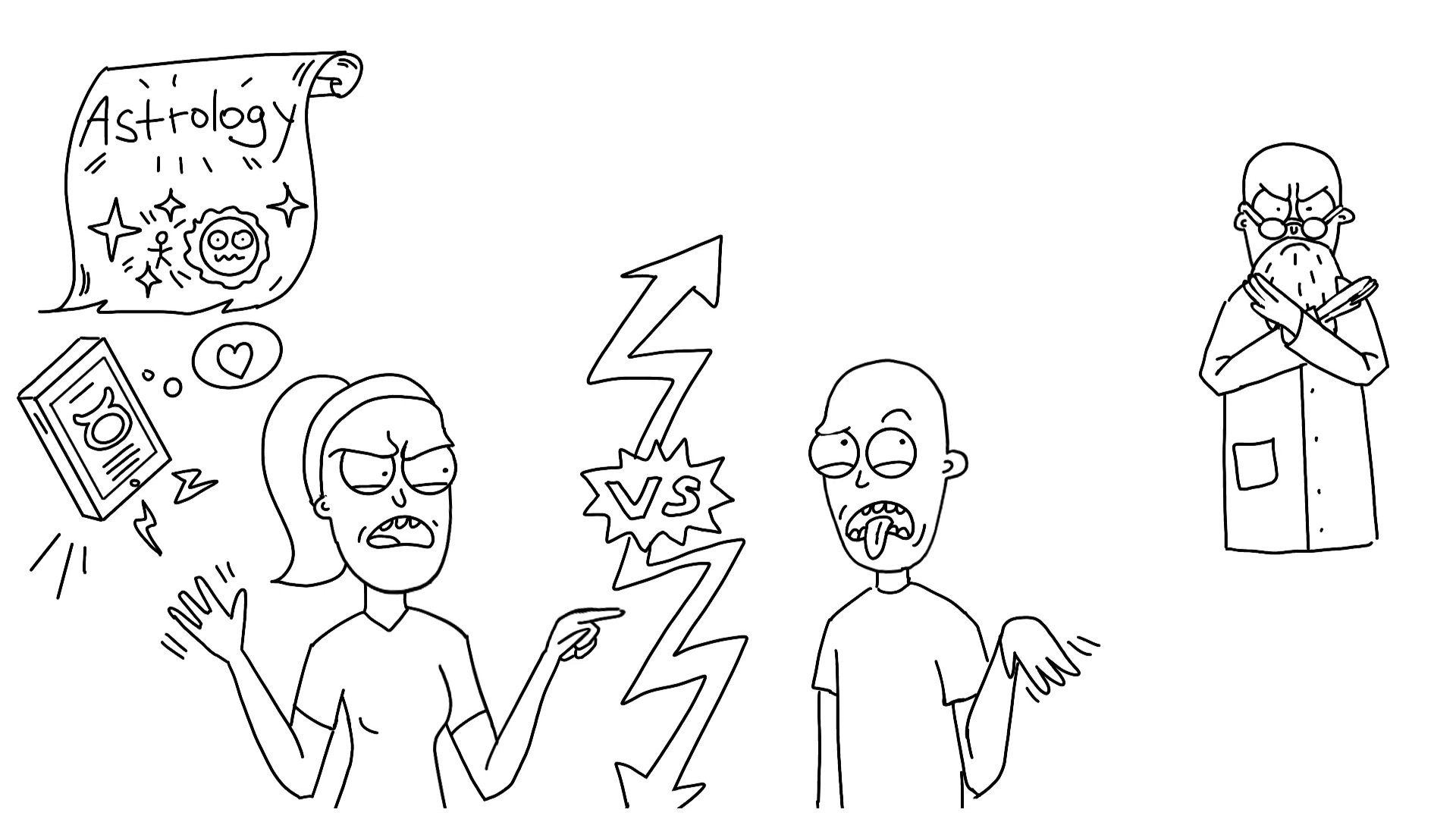
scroll("down", 3)
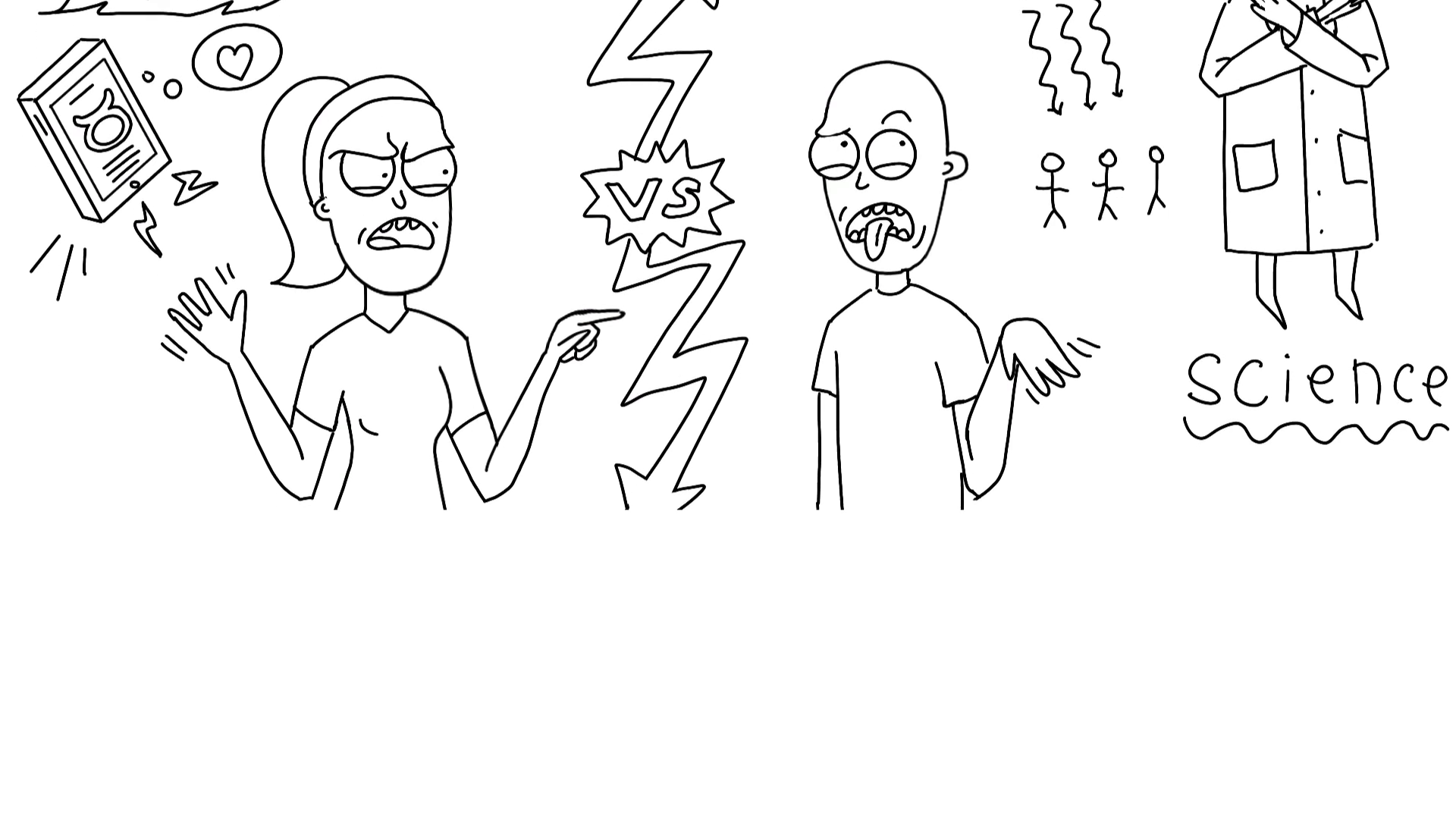